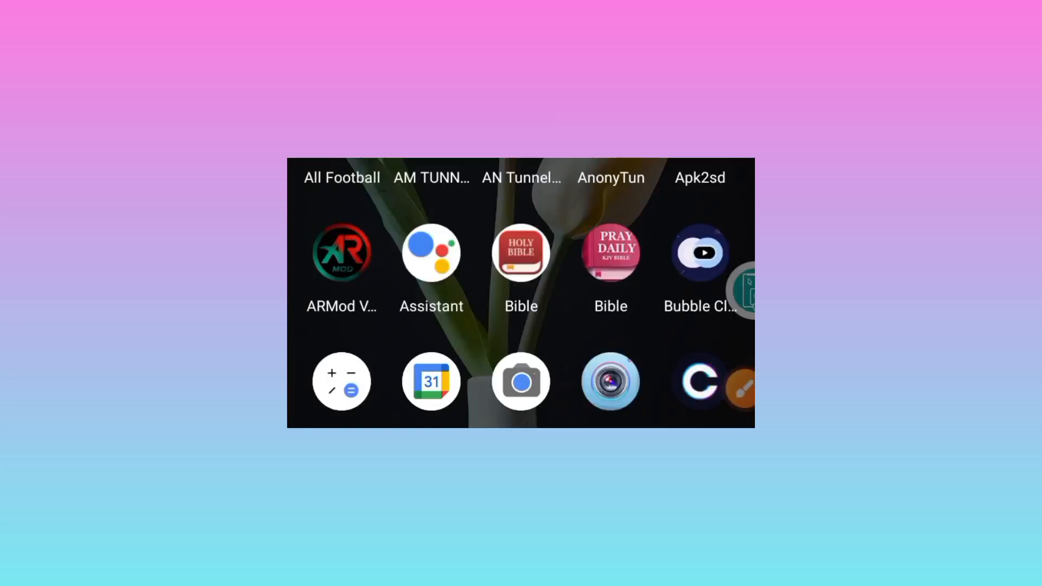
- Scroll through the app drawer to locate the Play Store
scroll("down", 3)
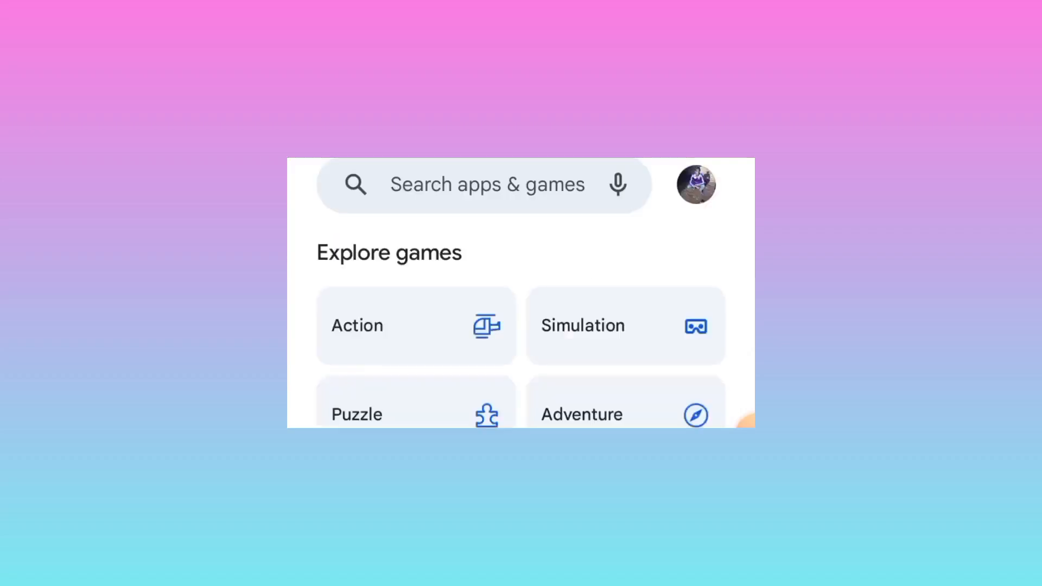
- Enter 'mx tunnel vpn' in the Play Store search field
type("mx tunnel vpn")
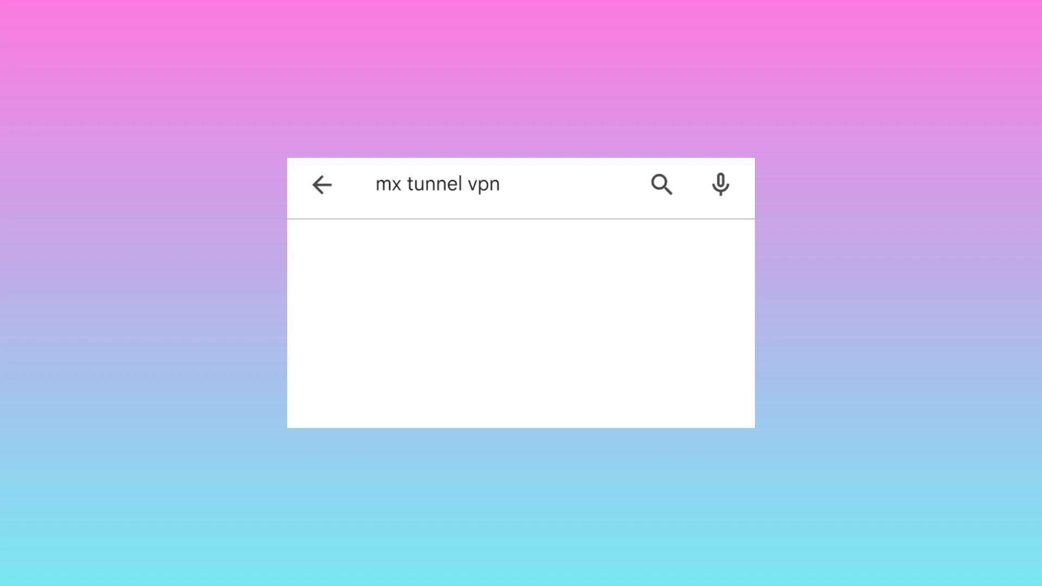
- Submit the 'mx tunnel vpn' search to load its results
left_click(661, 184)
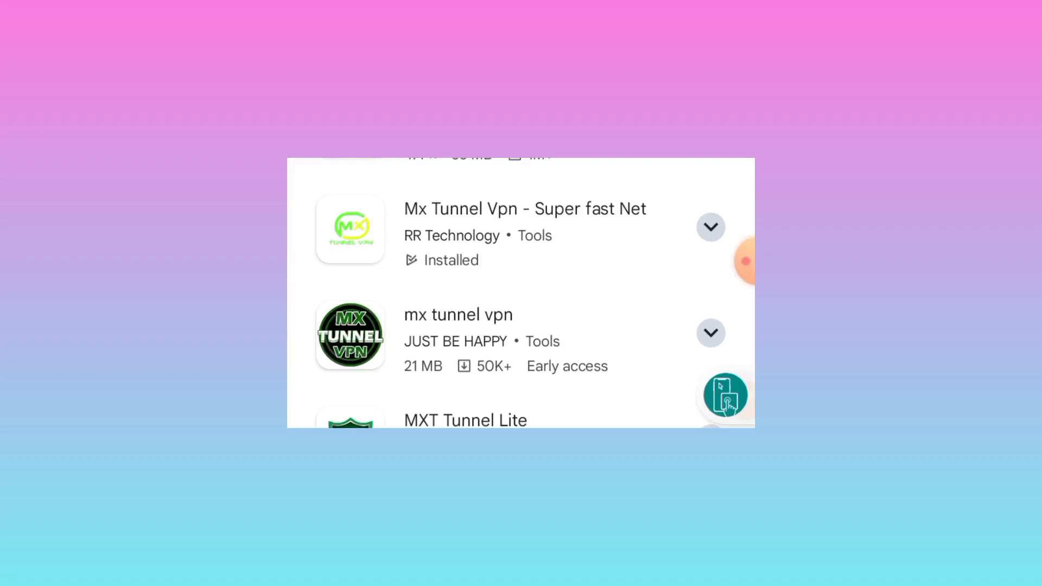